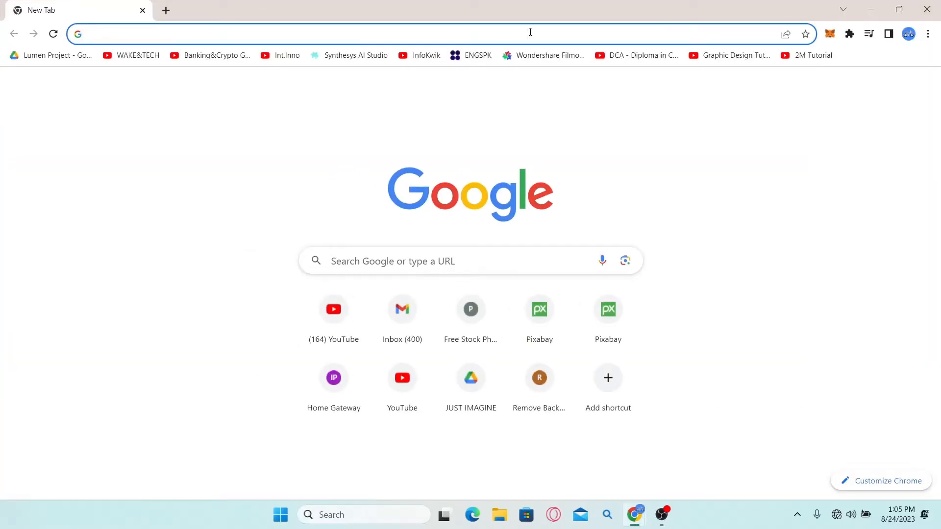
# - Navigate to nextdoor.com to reach the Nextdoor sign-up page
pyautogui.write('https://nextdoor.com/')
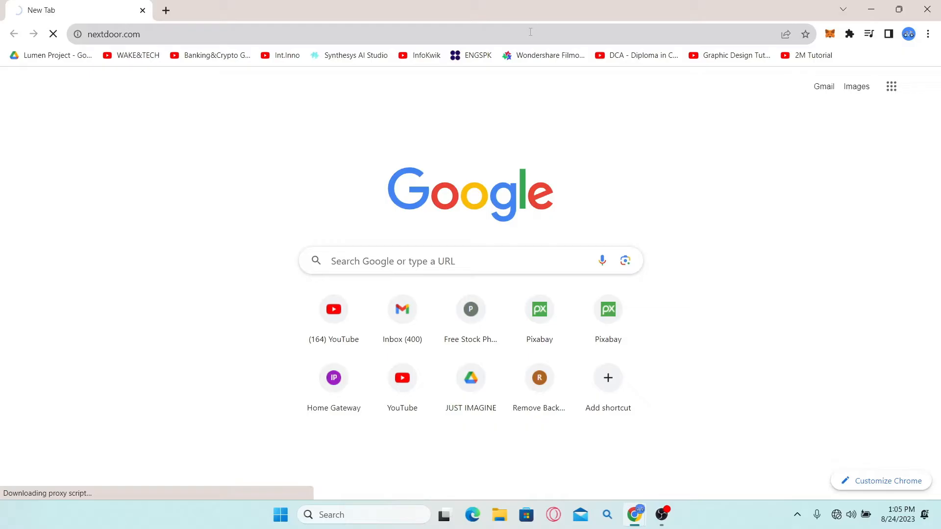
pyautogui.moveTo(524, 34)
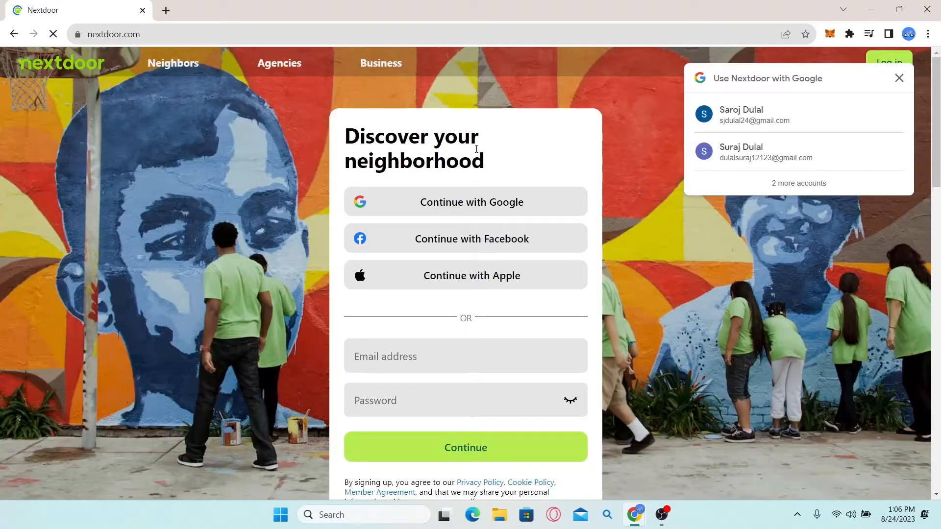
pyautogui.click(898, 78)
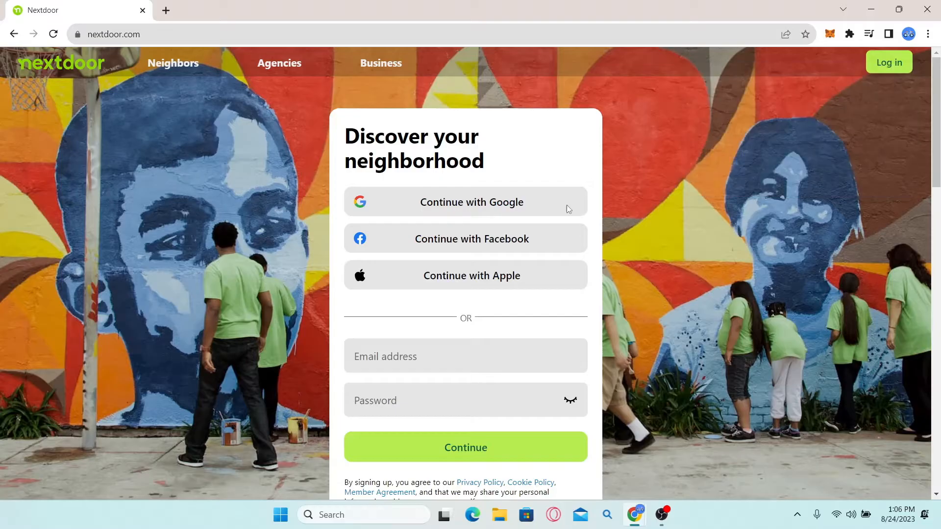
pyautogui.moveTo(478, 212)
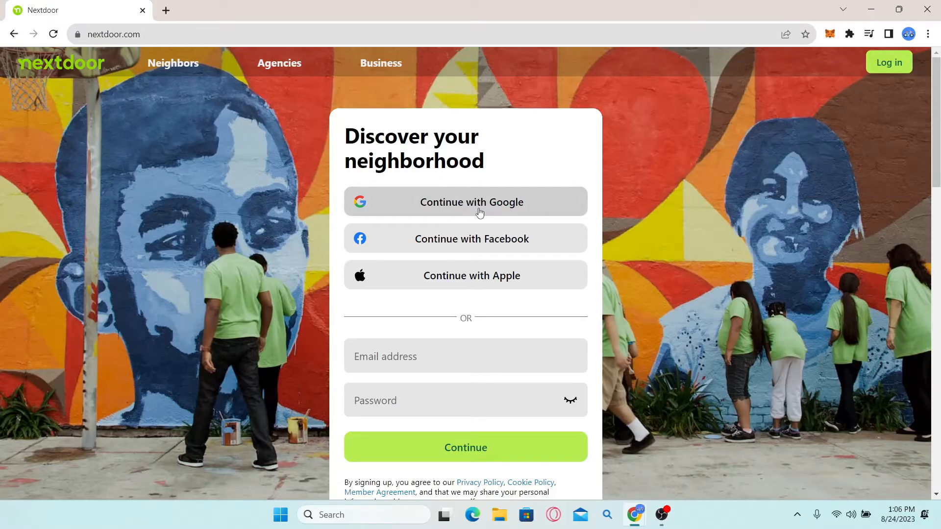
pyautogui.moveTo(472, 244)
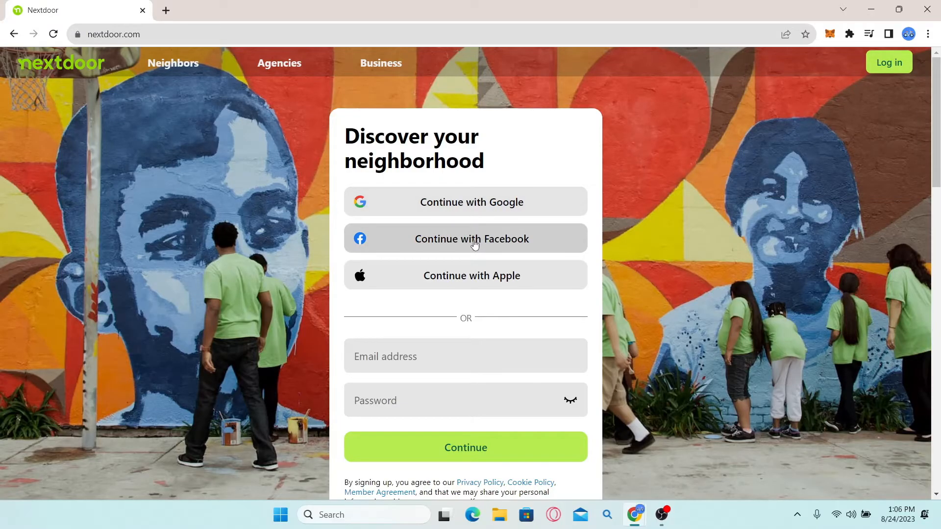
pyautogui.moveTo(458, 300)
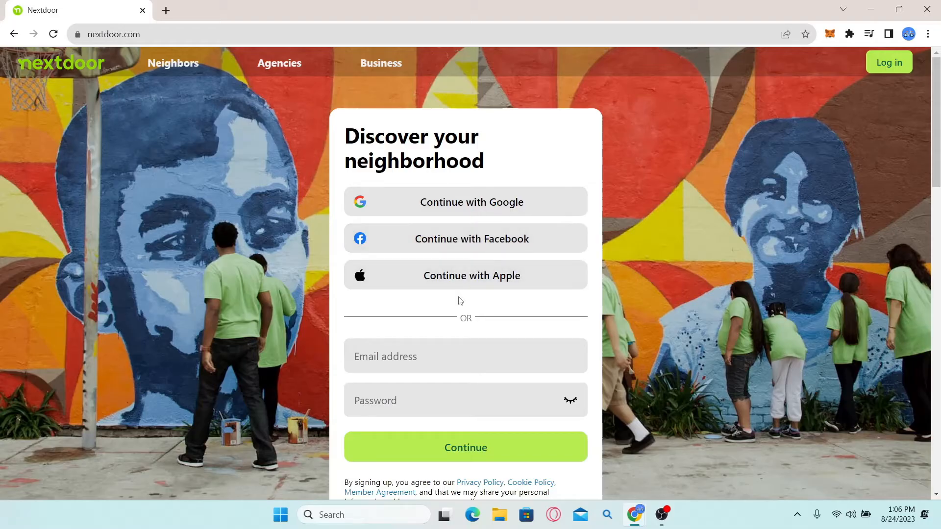
pyautogui.scroll(-3)
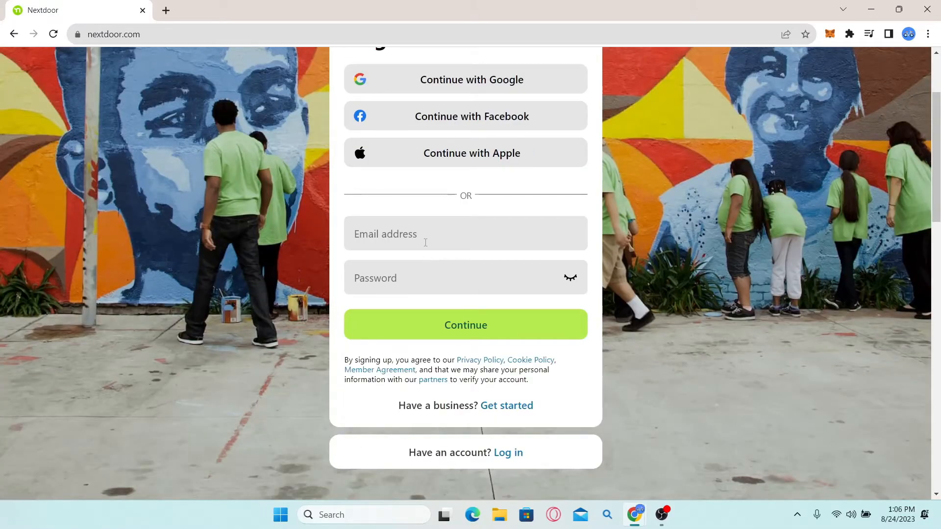
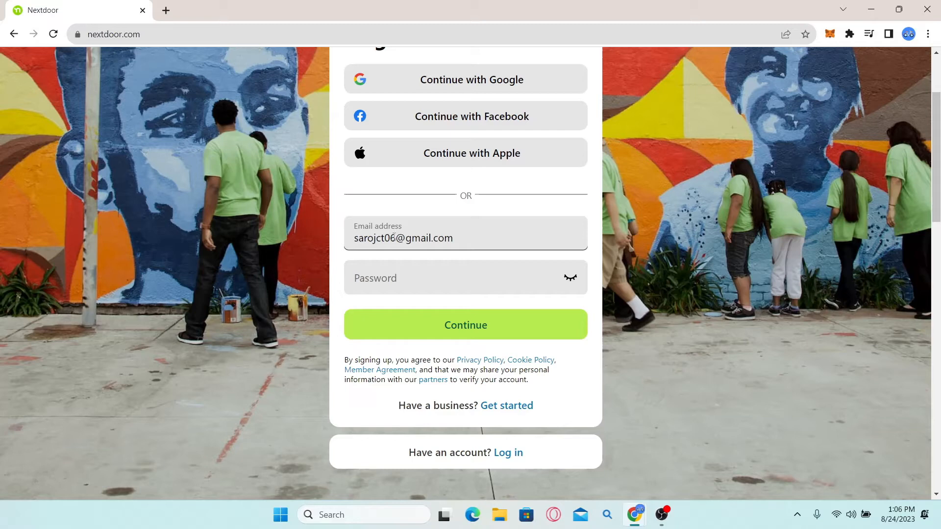
pyautogui.write('password')
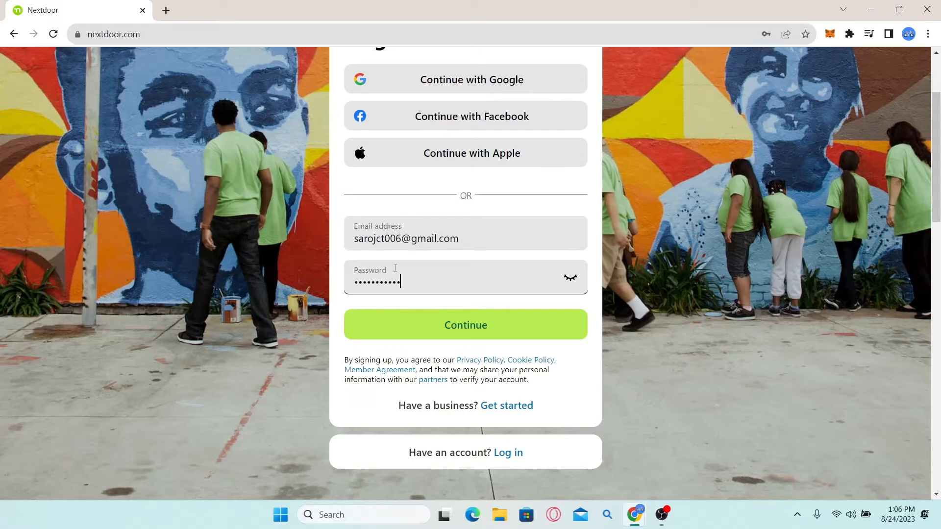
pyautogui.moveTo(407, 325)
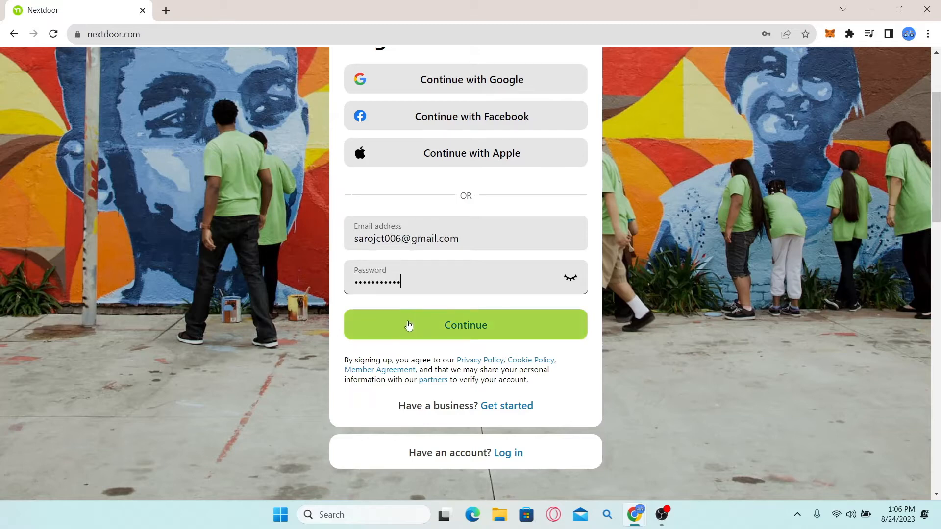
pyautogui.click(465, 324)
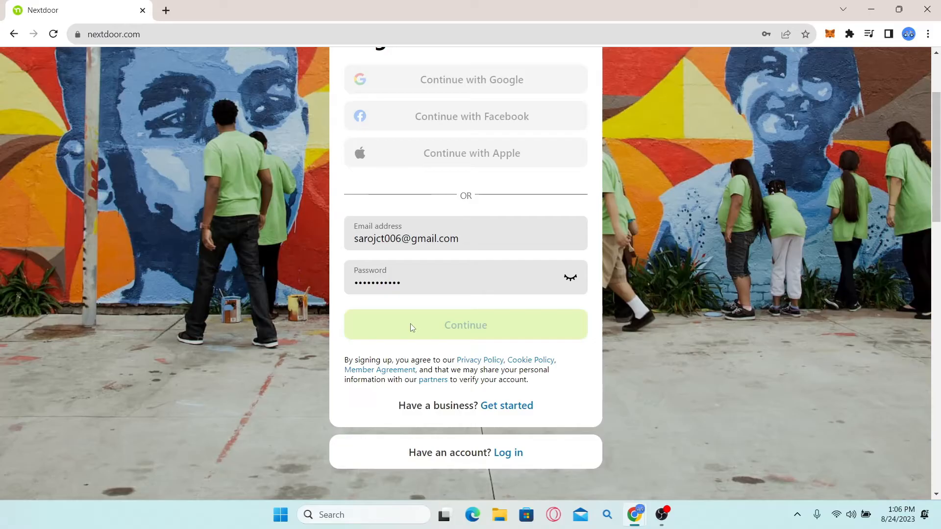
pyautogui.click(464, 324)
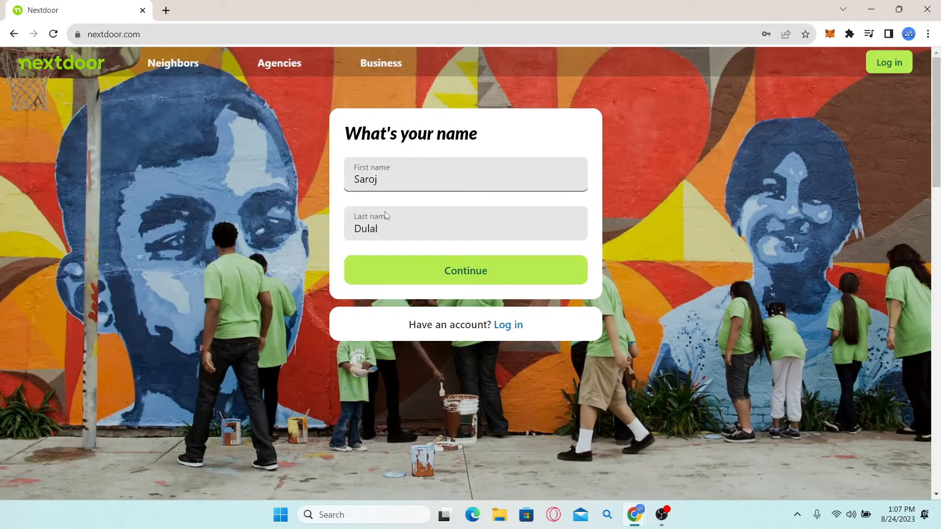
pyautogui.moveTo(465, 270)
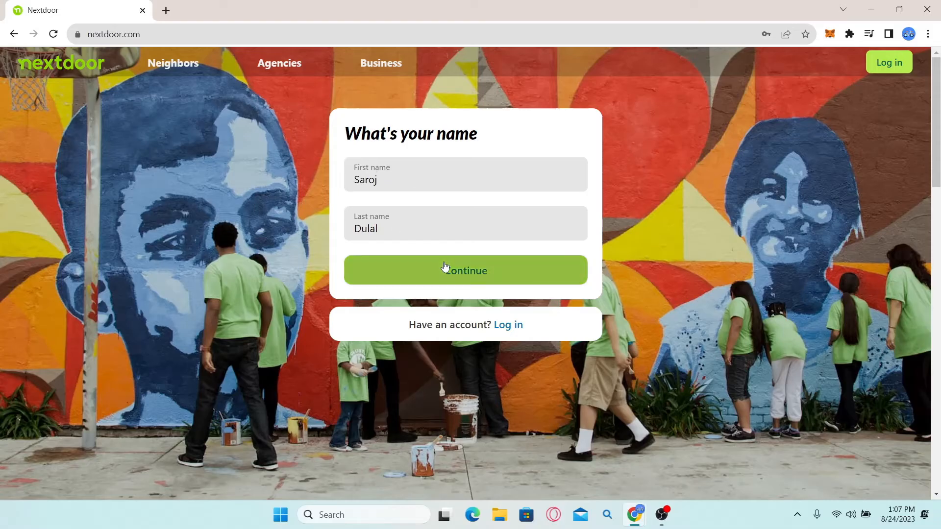
pyautogui.click(465, 271)
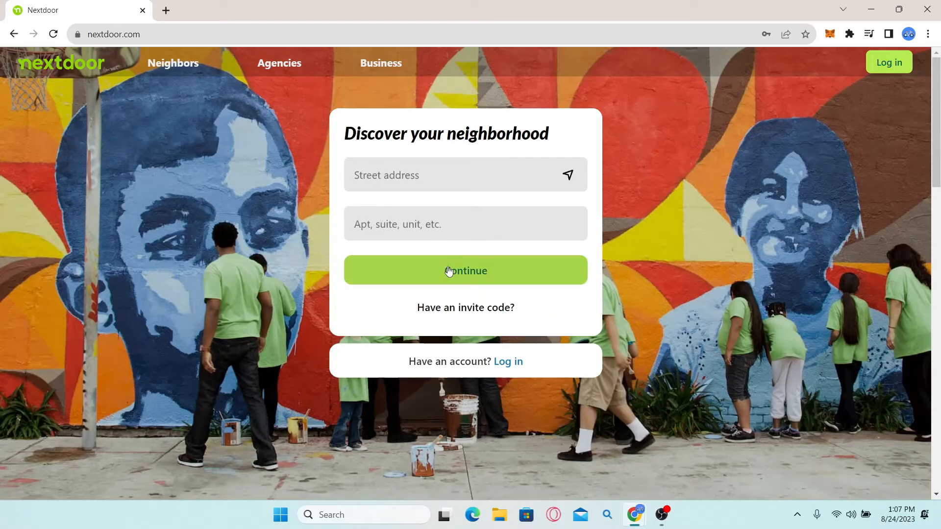
pyautogui.moveTo(405, 200)
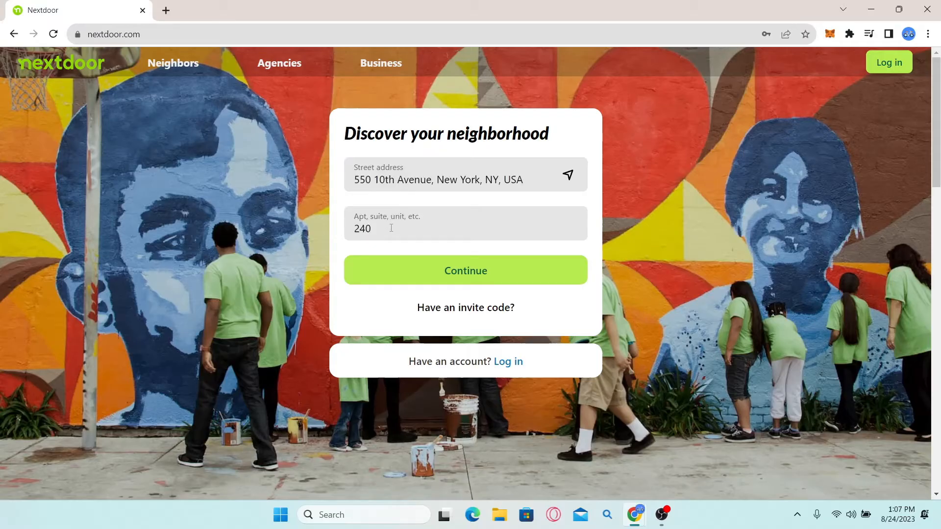
pyautogui.click(464, 271)
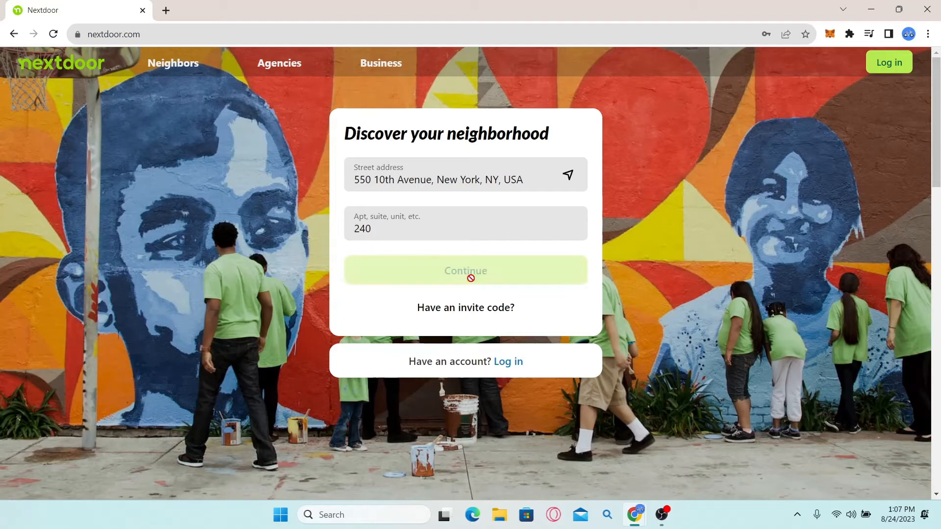
pyautogui.click(465, 270)
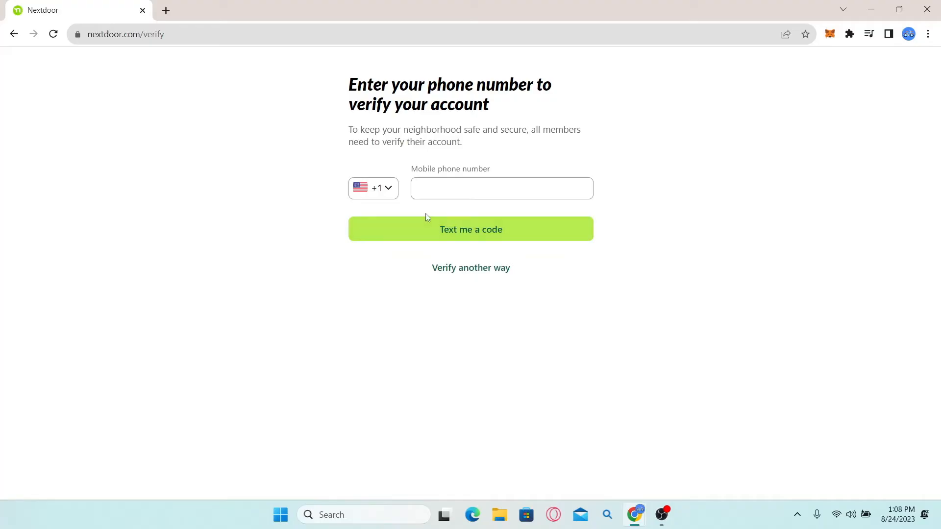
pyautogui.moveTo(463, 211)
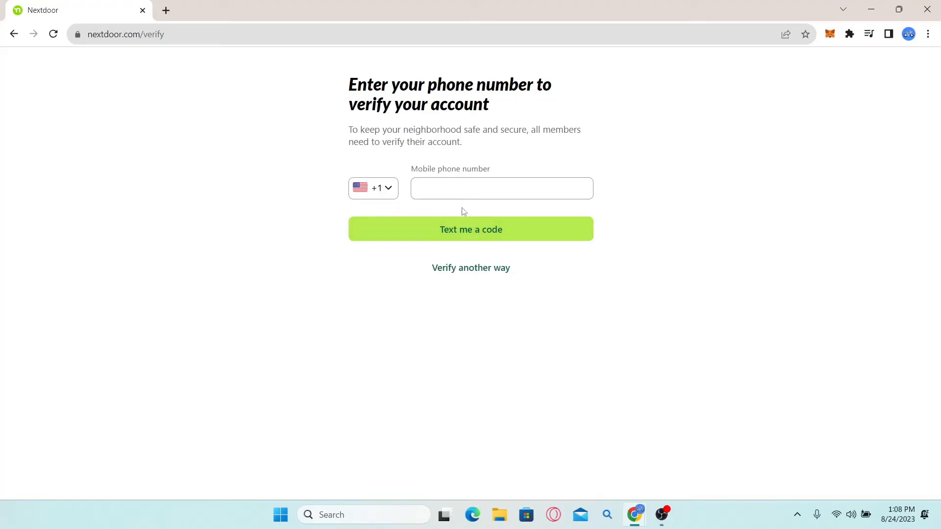
pyautogui.moveTo(491, 234)
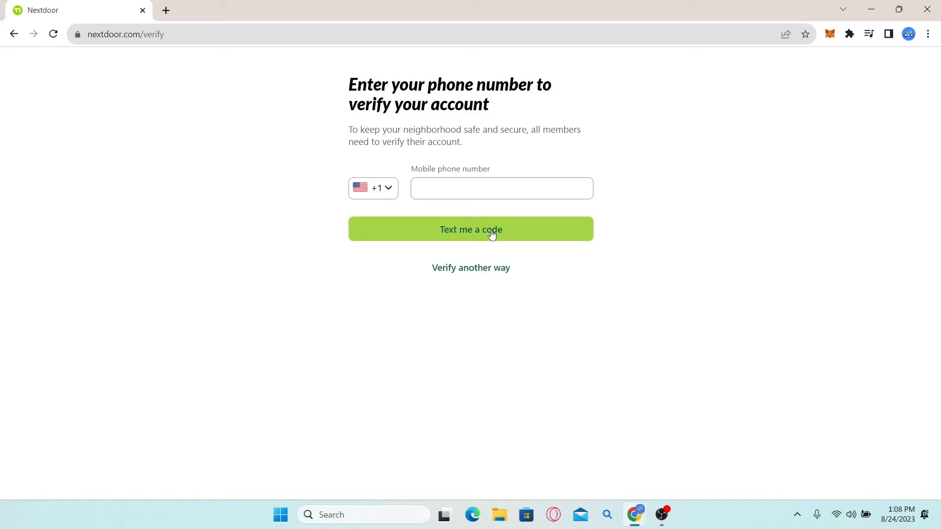
pyautogui.moveTo(484, 239)
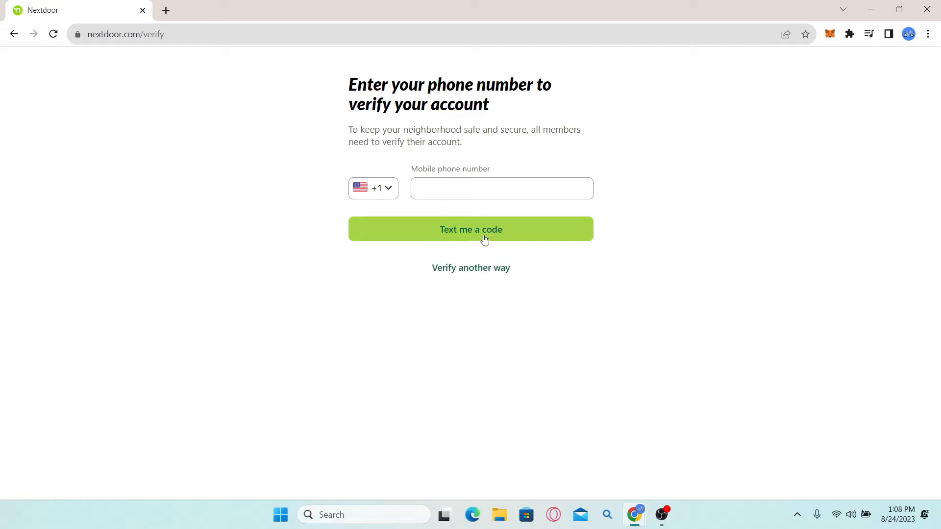
pyautogui.moveTo(414, 232)
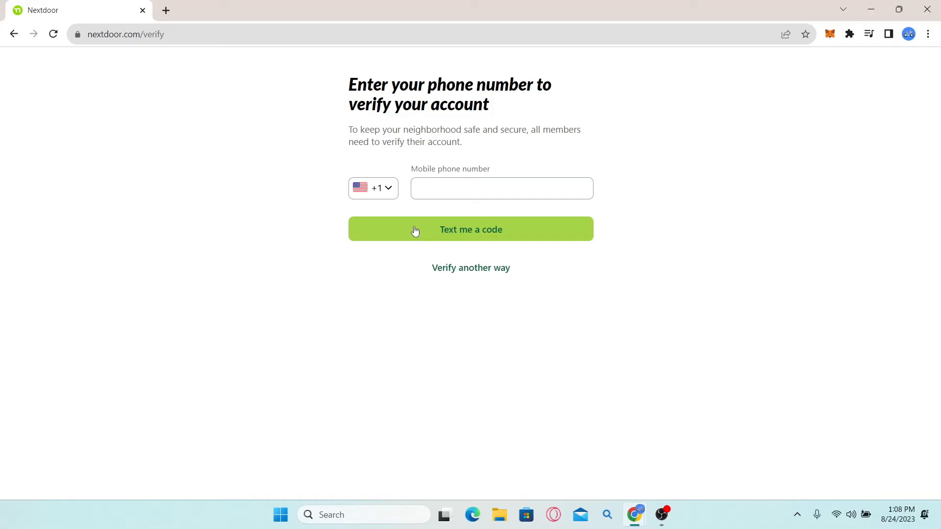
pyautogui.moveTo(470, 268)
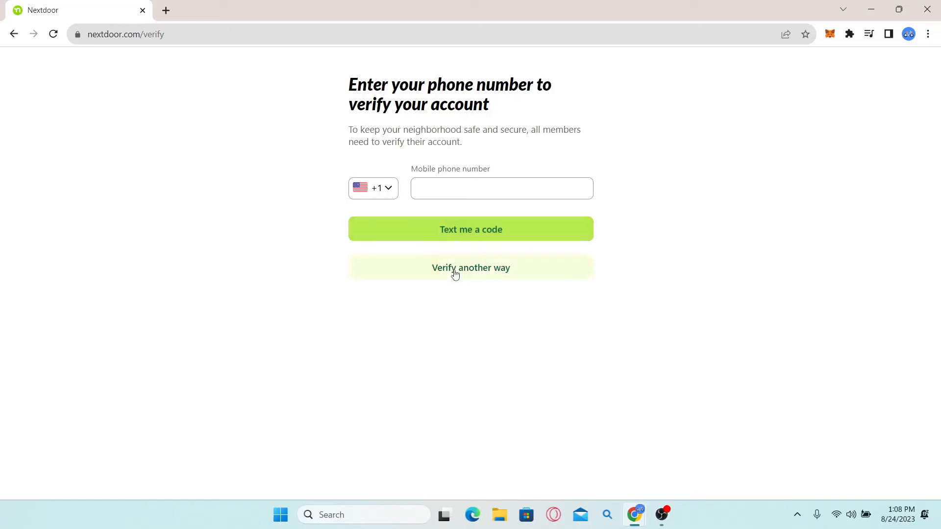
# - Choose 'Verify another way' instead of phone verification
pyautogui.click(471, 267)
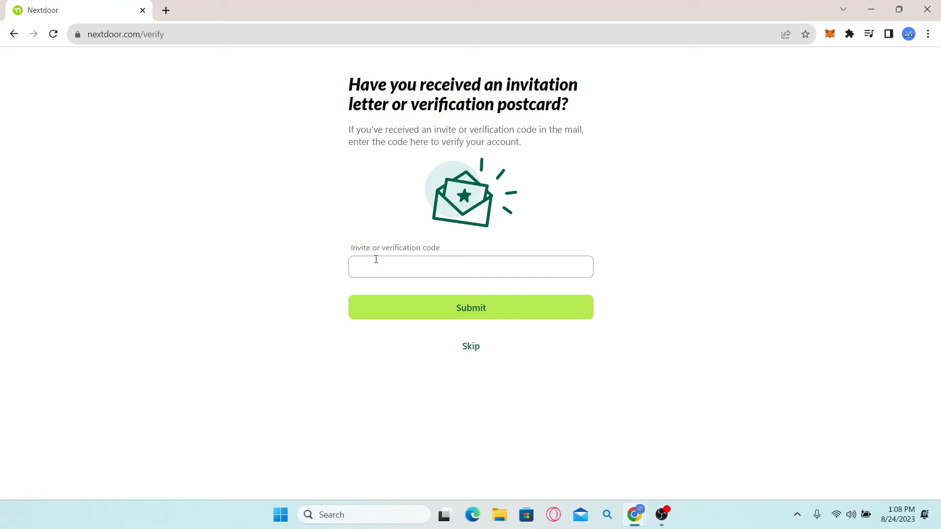
pyautogui.moveTo(367, 168)
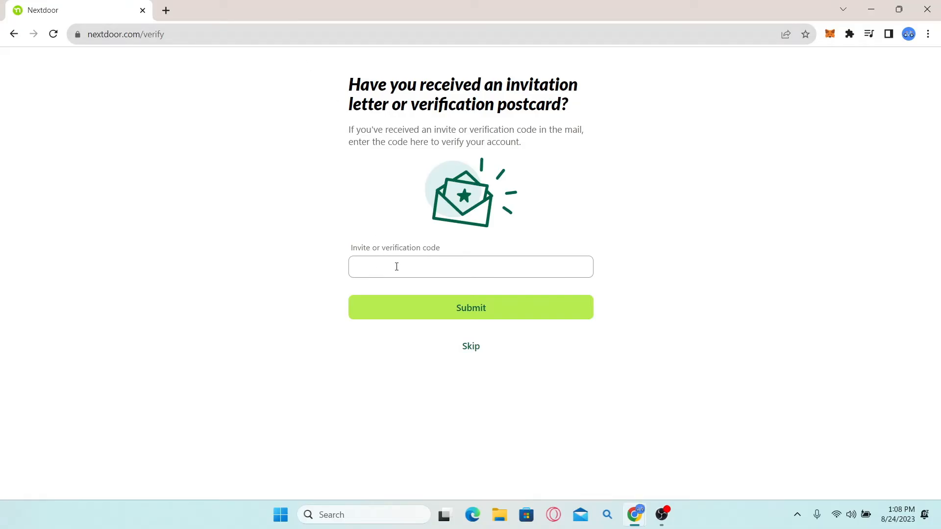
pyautogui.moveTo(470, 346)
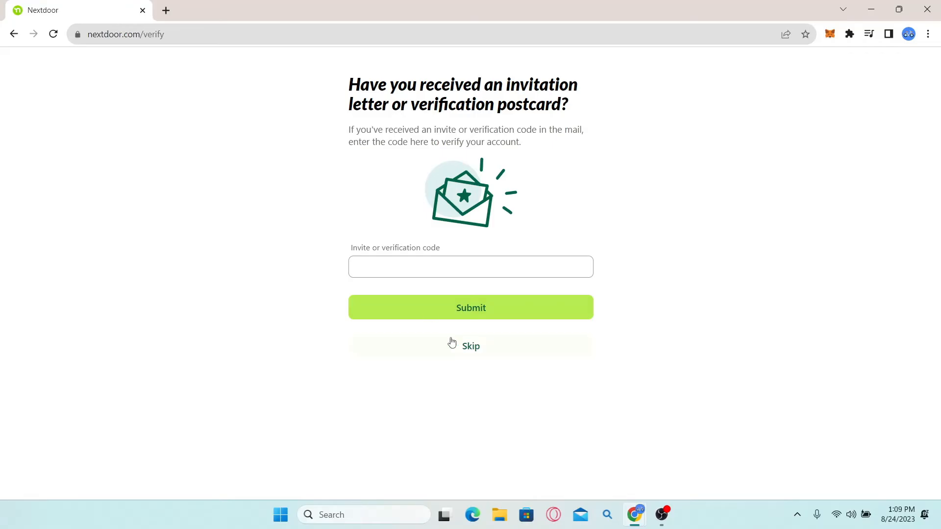
pyautogui.moveTo(470, 347)
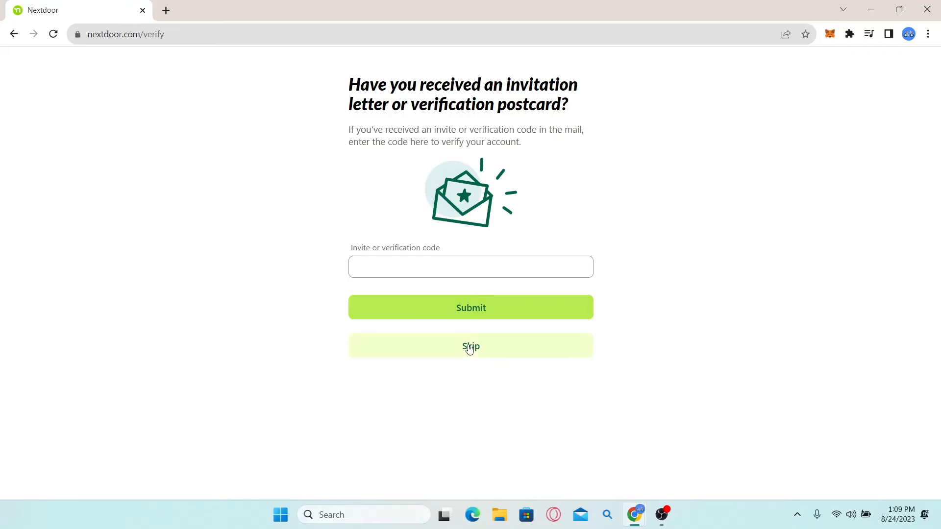
# - Skip the verification code, choose 'Verify later' and confirm skipping verification
pyautogui.click(470, 346)
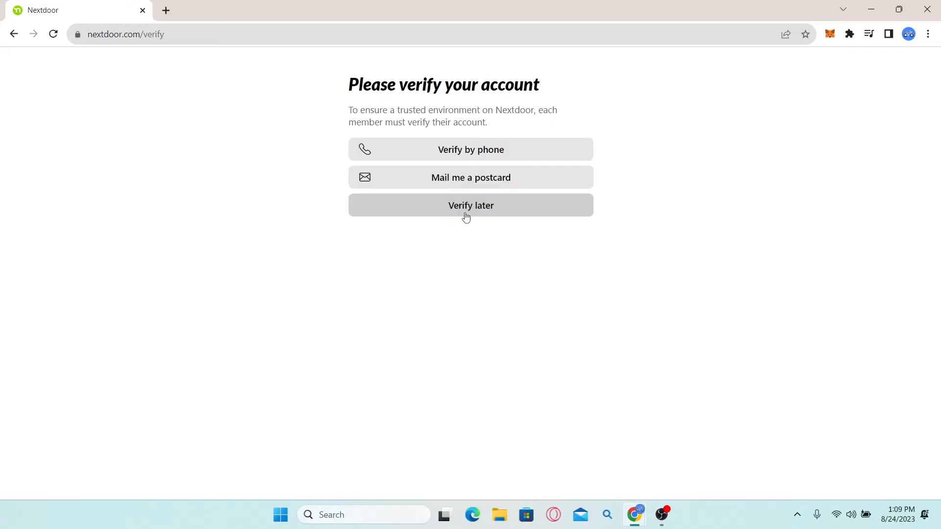
pyautogui.click(470, 205)
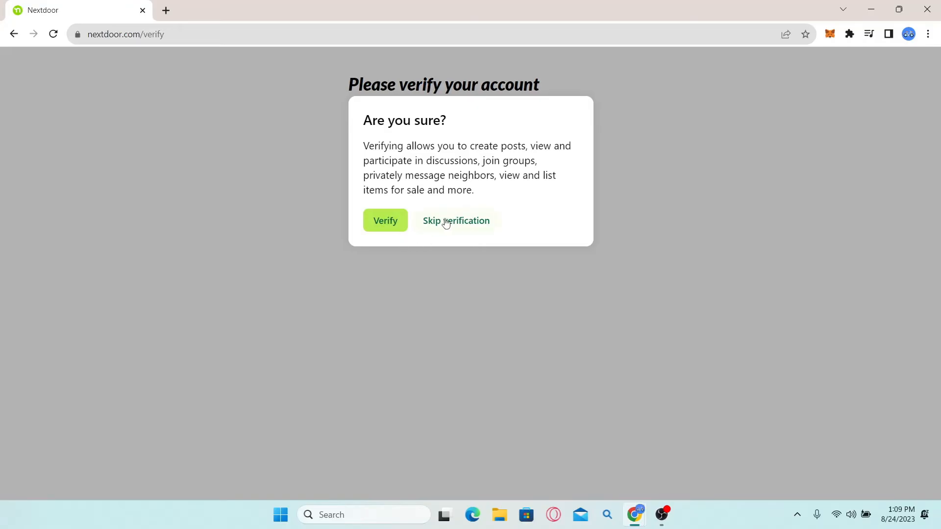
pyautogui.click(455, 221)
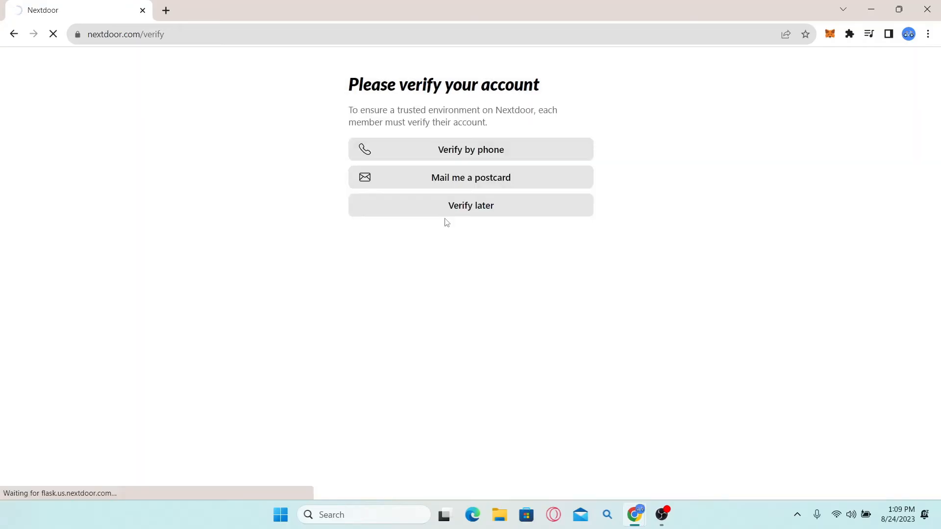
pyautogui.click(470, 204)
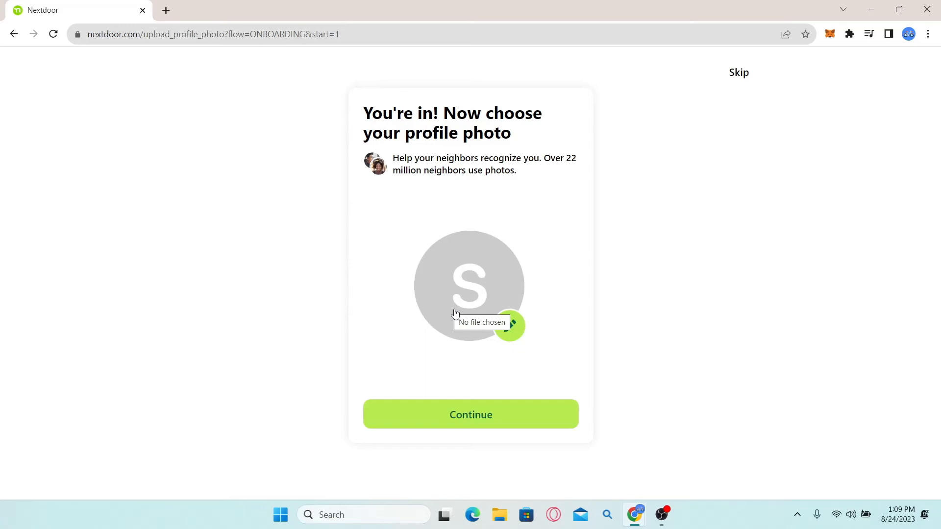
pyautogui.moveTo(523, 336)
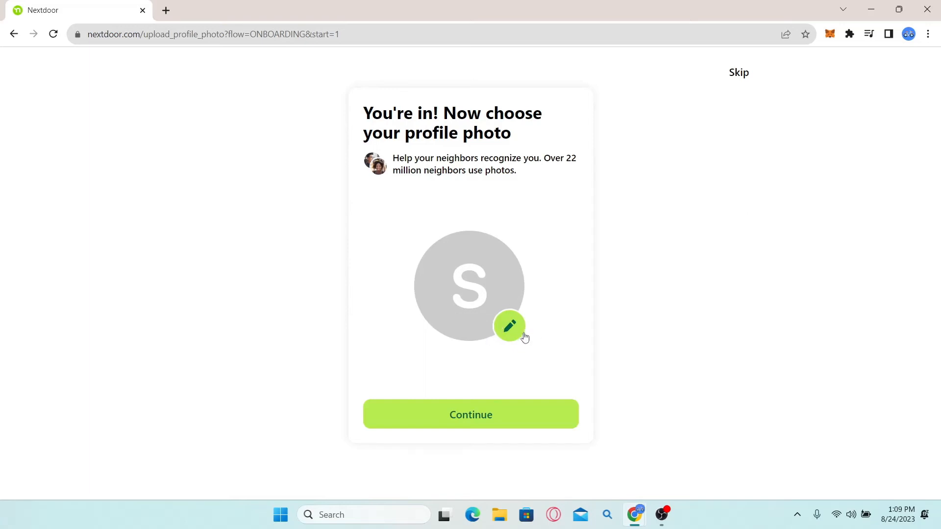
pyautogui.moveTo(509, 328)
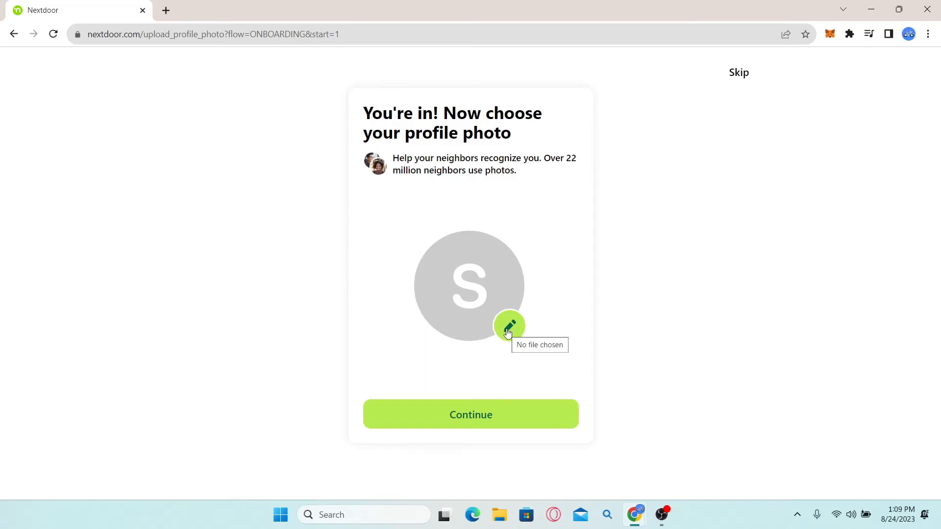
pyautogui.moveTo(486, 418)
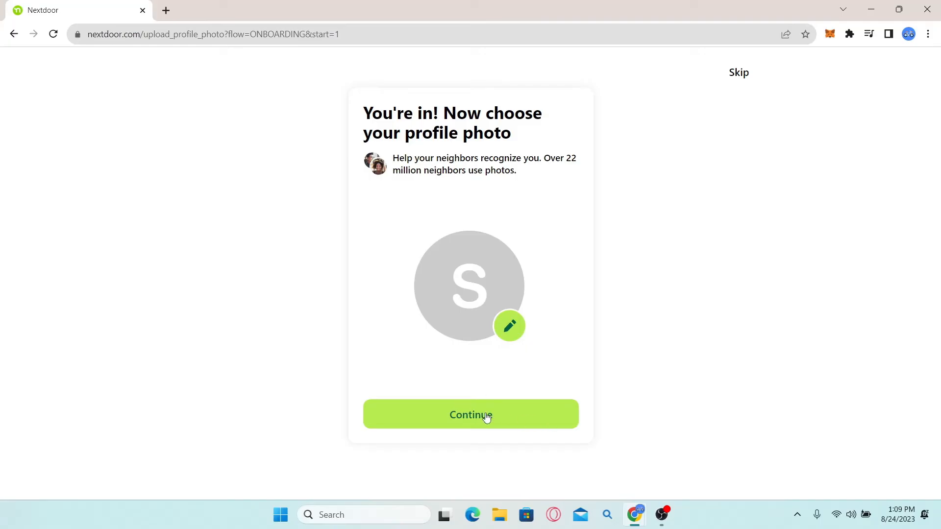
pyautogui.moveTo(739, 72)
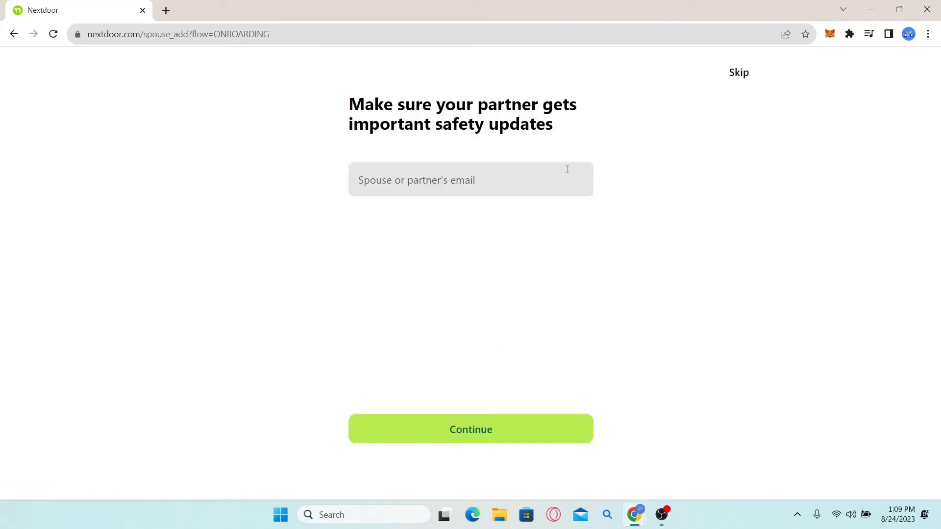
# - Skip the partner email step, leaving the profile photo unchanged
pyautogui.click(739, 72)
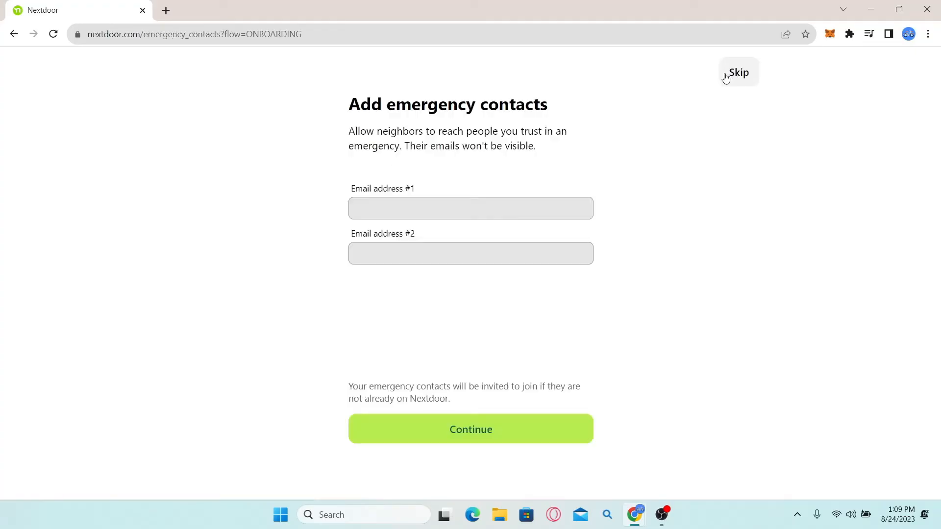
pyautogui.moveTo(702, 71)
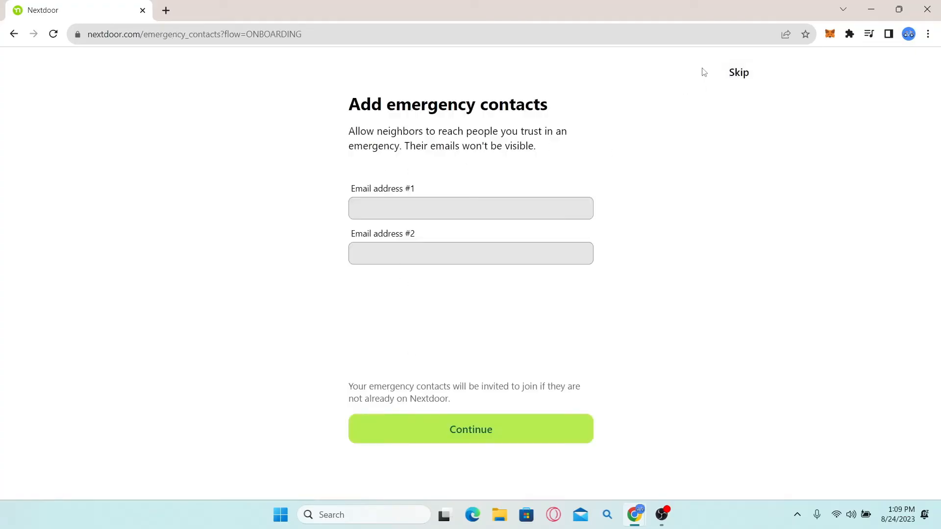
# - Skip emergency contacts, pass contact syncing and the app download page to reach the news feed
pyautogui.click(469, 428)
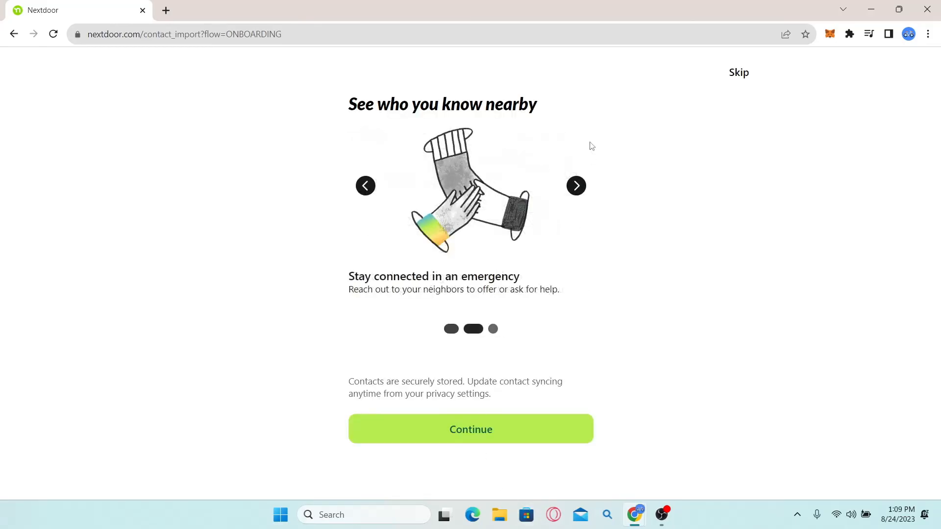
pyautogui.click(364, 185)
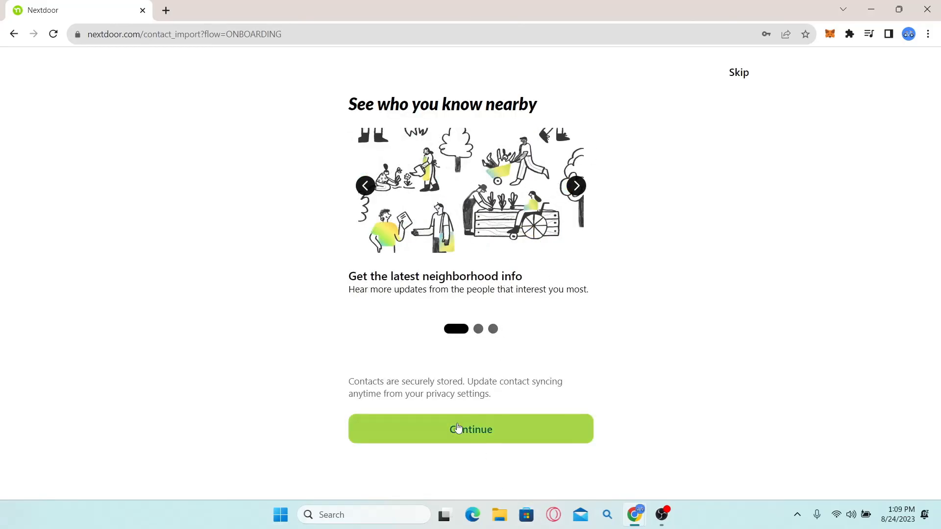
pyautogui.click(470, 429)
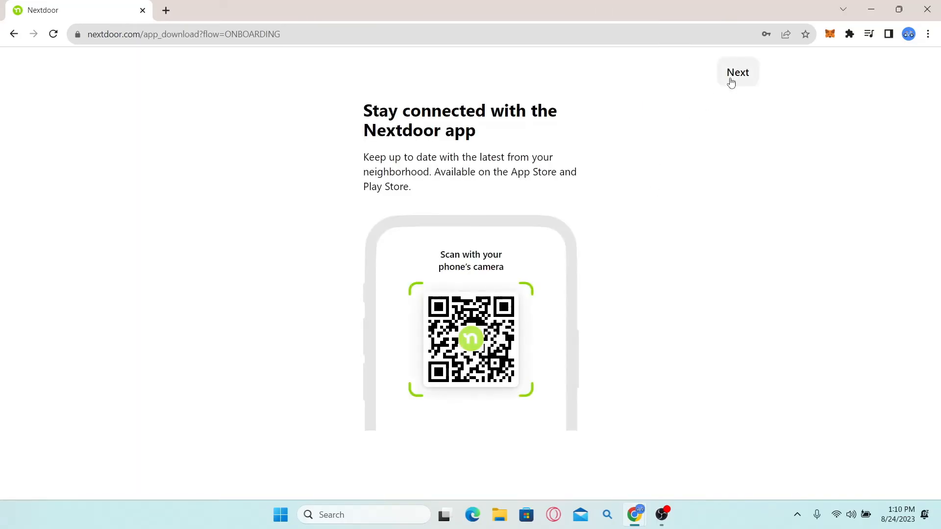
pyautogui.click(737, 72)
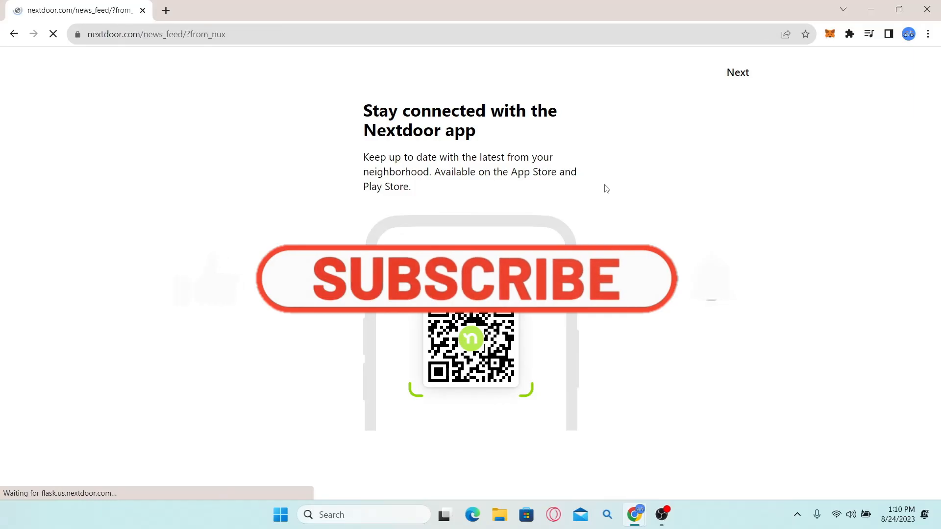